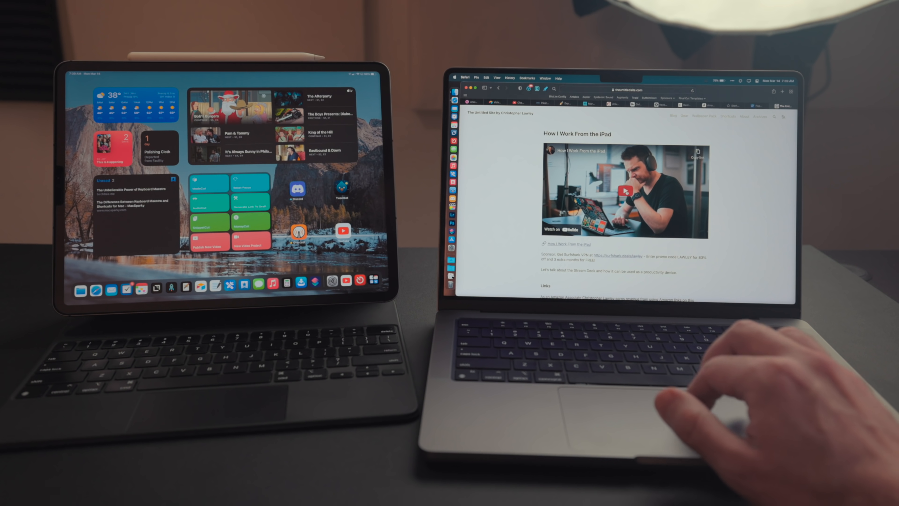
Step: Bring up the System Preferences overview of all preference panes on the Mac
left_click(614, 191)
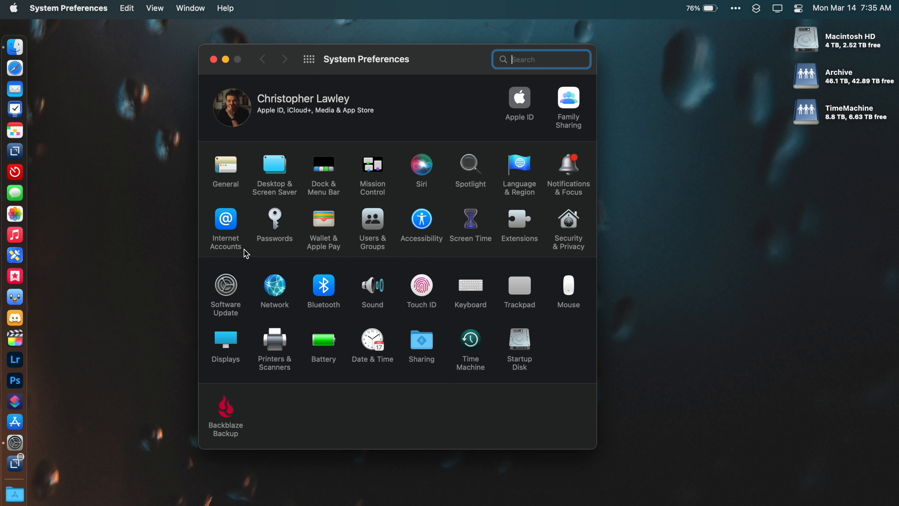
Step: In Displays' Universal Control options, allow the cursor and keyboard to move to nearby Macs or iPads
left_click(226, 339)
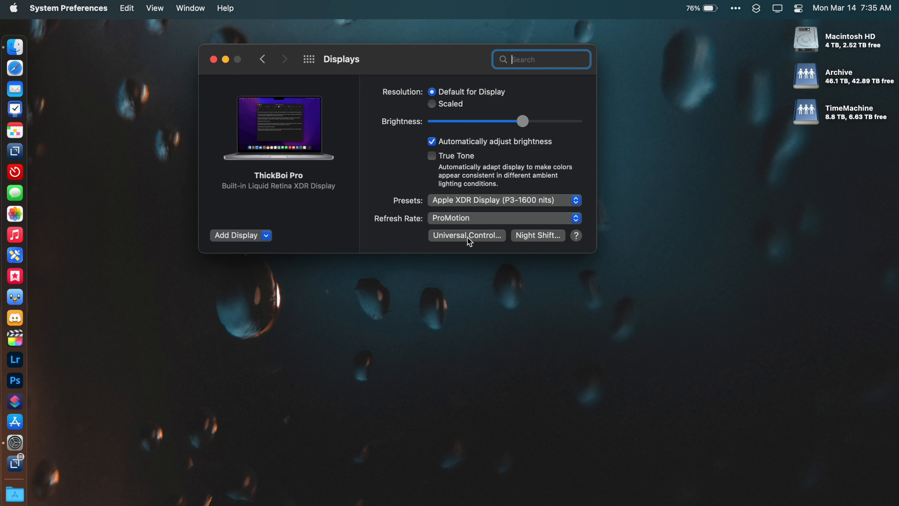
left_click(466, 235)
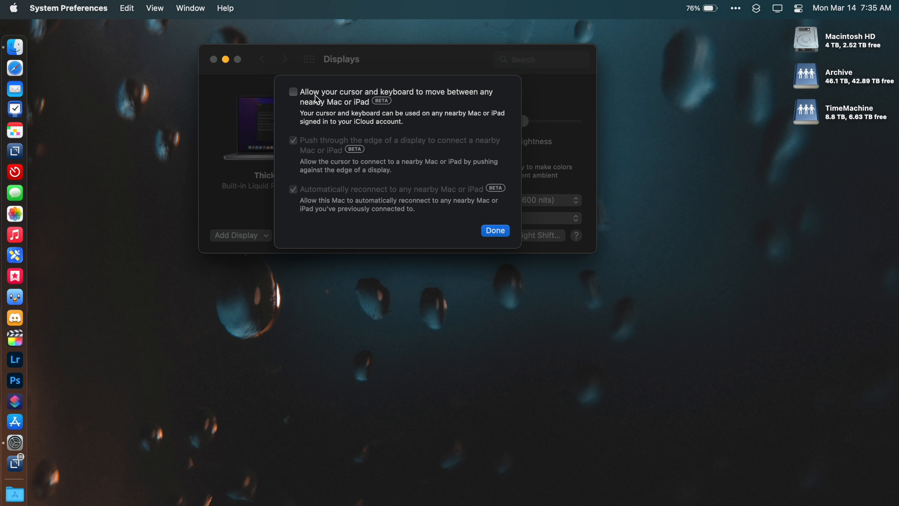
left_click(293, 92)
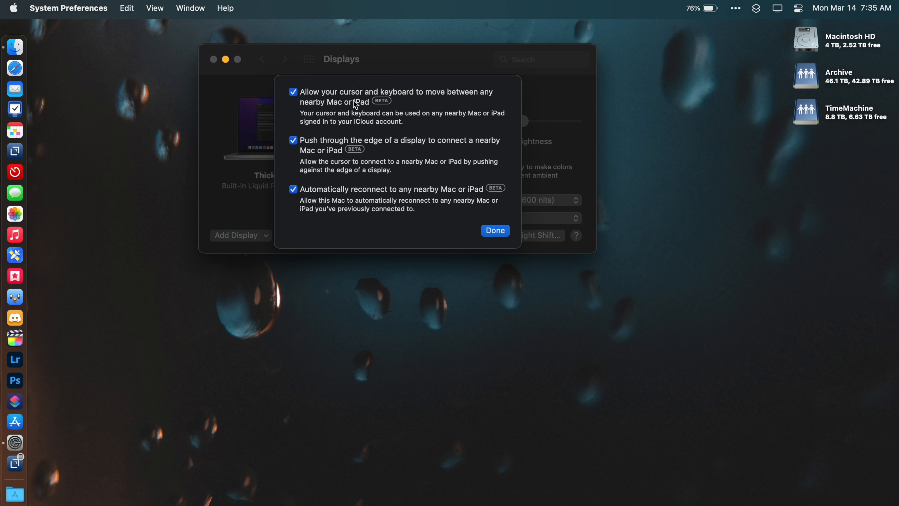
mouse_move(345, 189)
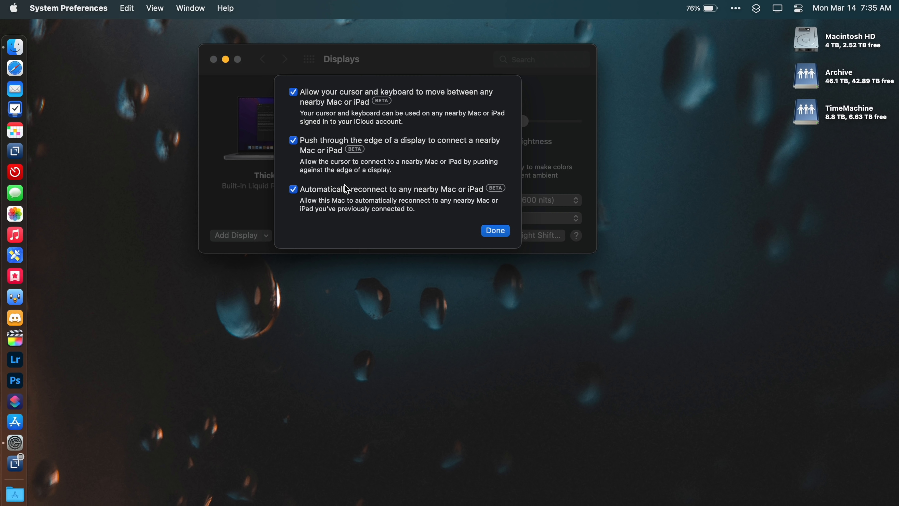
mouse_move(523, 182)
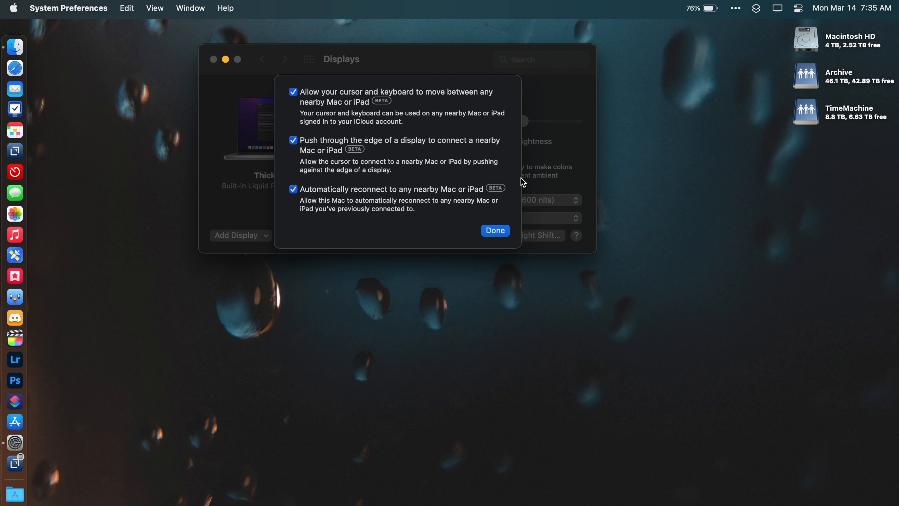
Step: In iPad Settings General > AirPlay & Handoff, enable Cursor and Keyboard (Beta)
left_click(495, 231)
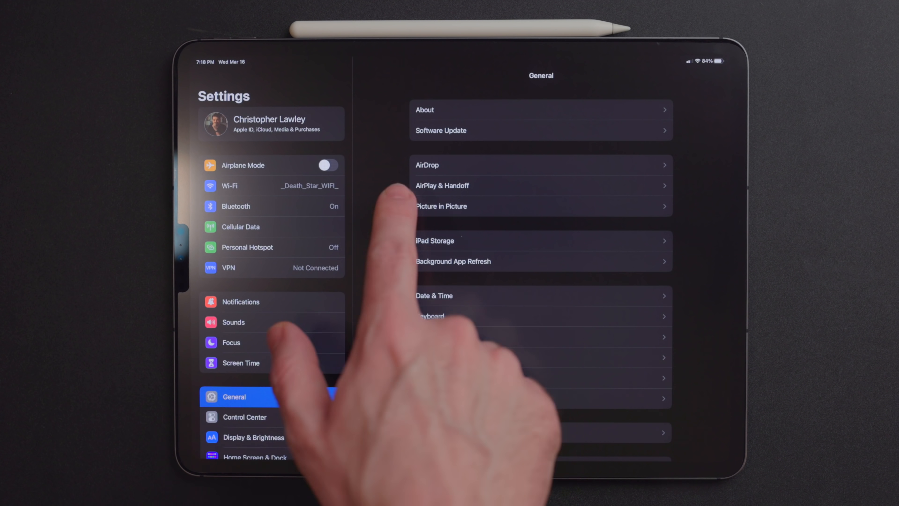
left_click(442, 185)
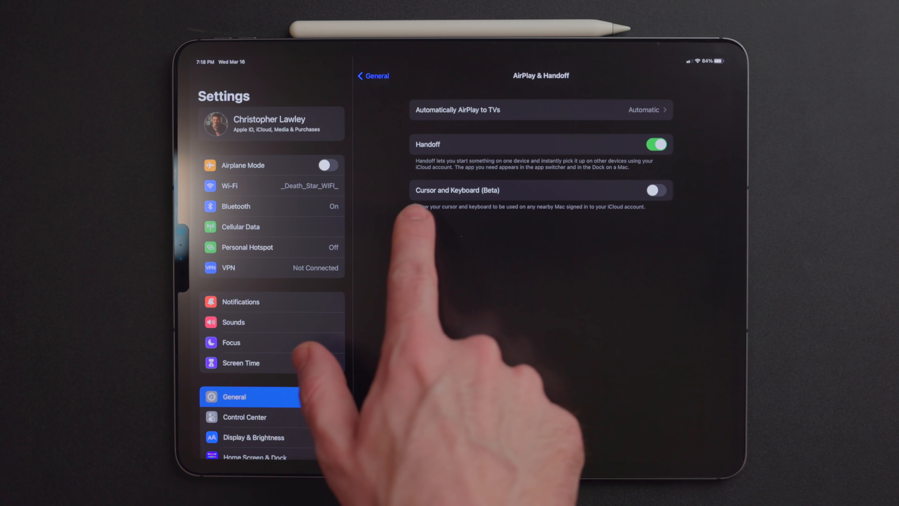
left_click(656, 190)
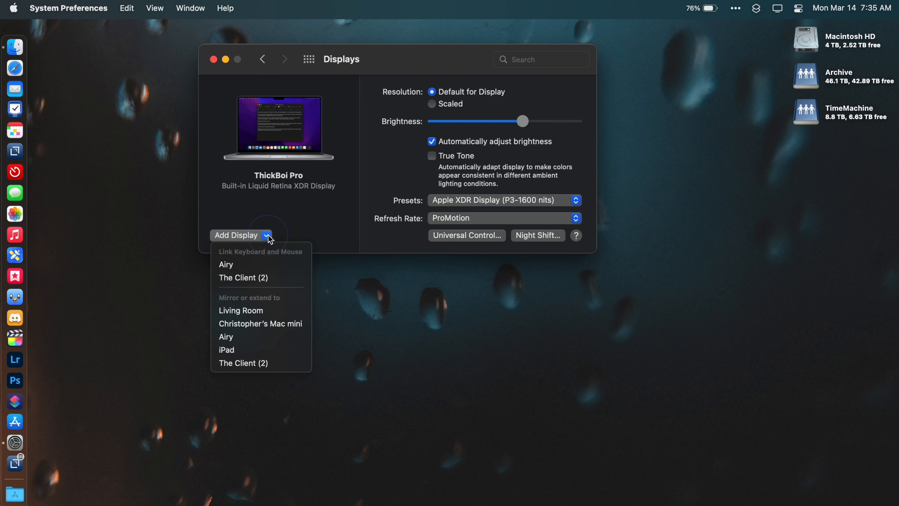
mouse_move(261, 278)
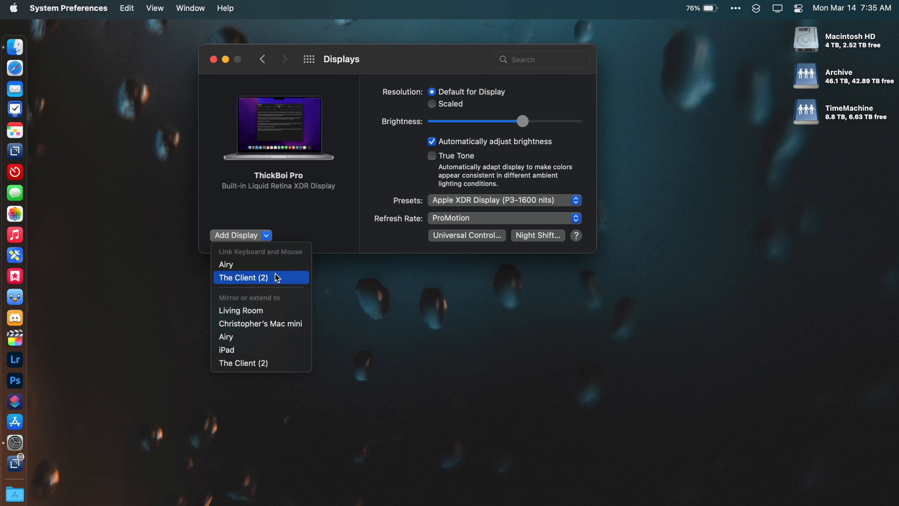
mouse_move(264, 284)
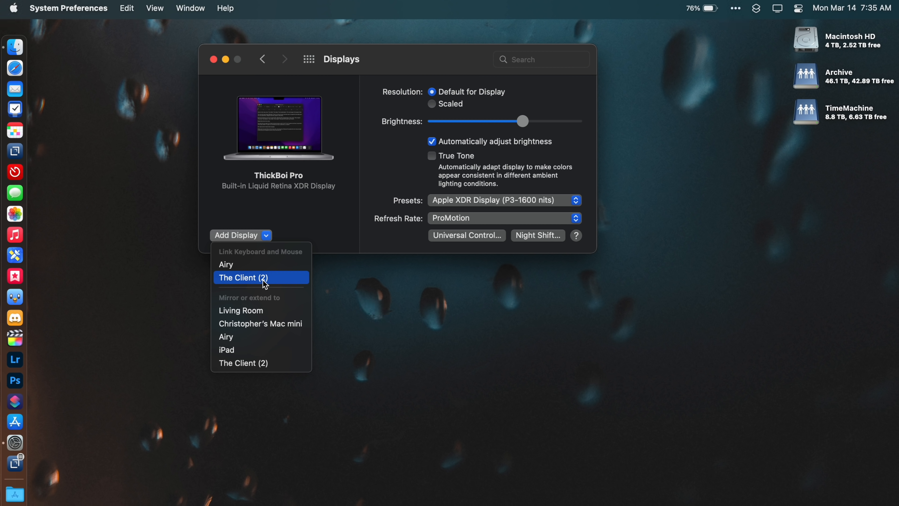
Step: Link keyboard and mouse with The Client (2) and arrange its display left of the Mac's
left_click(260, 278)
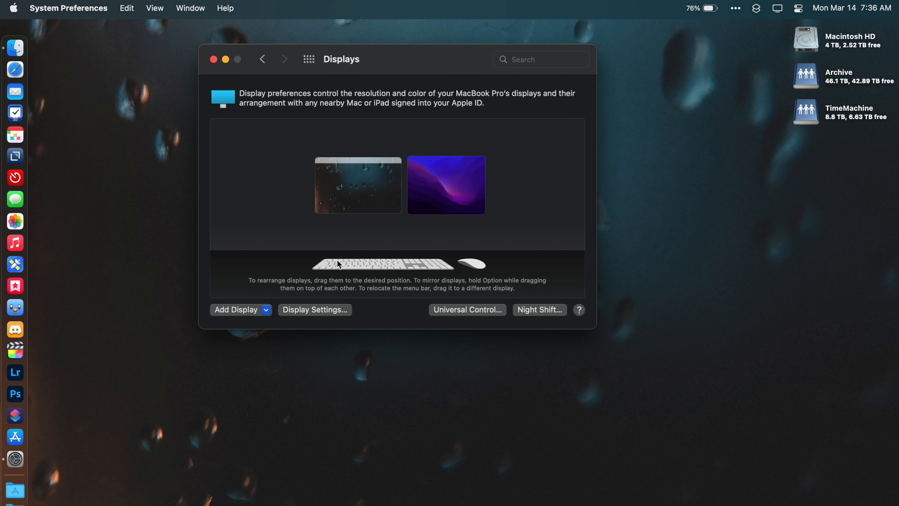
left_click_drag(446, 185, 270, 177)
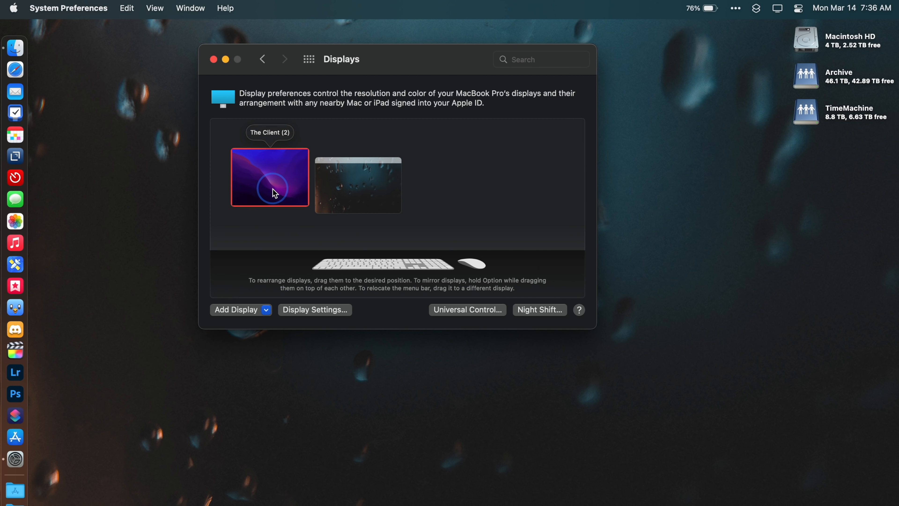
left_click_drag(270, 177, 348, 185)
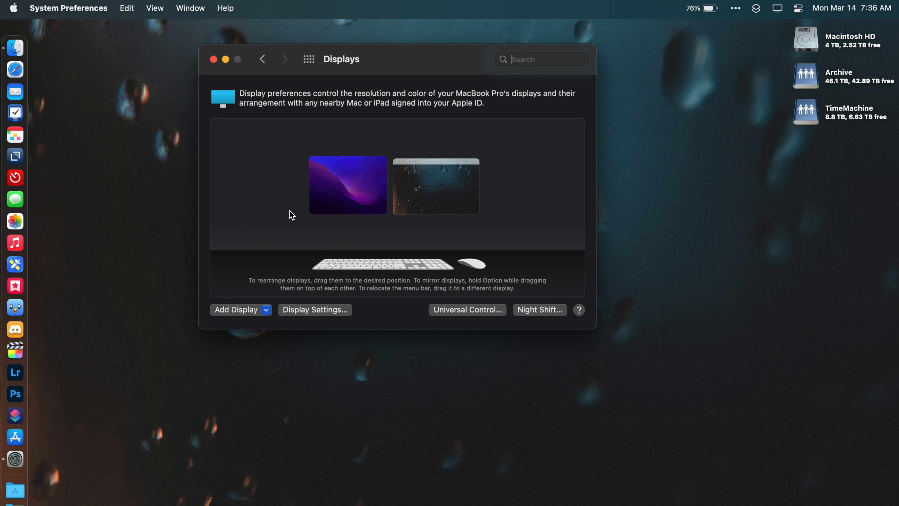
left_click(539, 59)
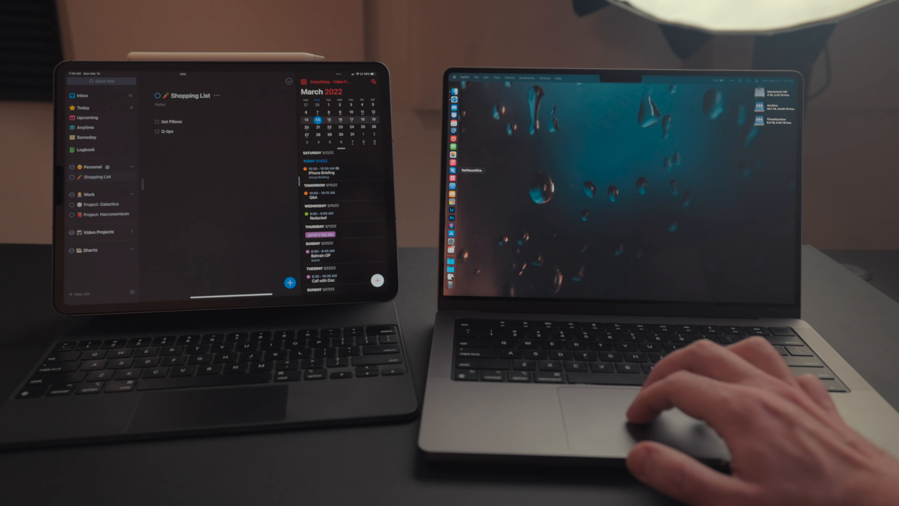
left_click(92, 166)
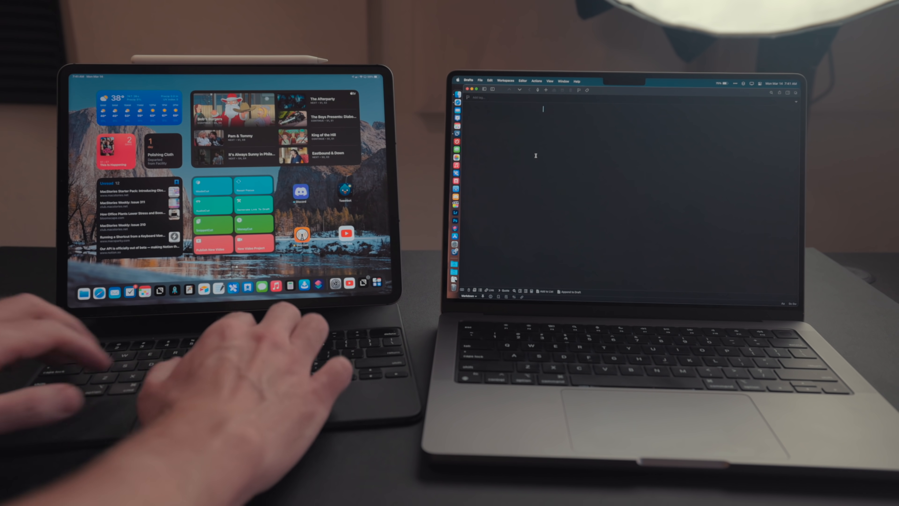
Step: Enter 'Hello' into the Mac's Drafts note from the iPad's Magic Keyboard
type("Hello")
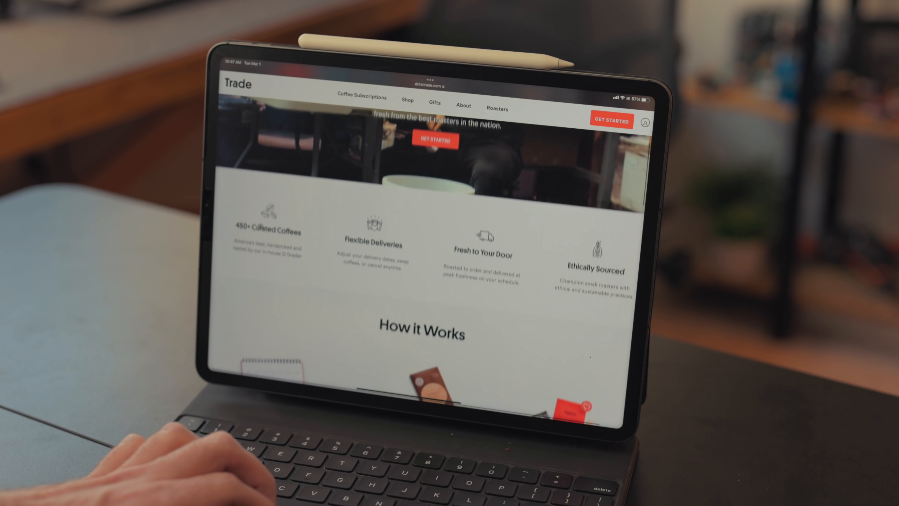
Step: Scroll the Trade Coffee homepage down to its How it Works and award-winning coffee sections
scroll("down", 3)
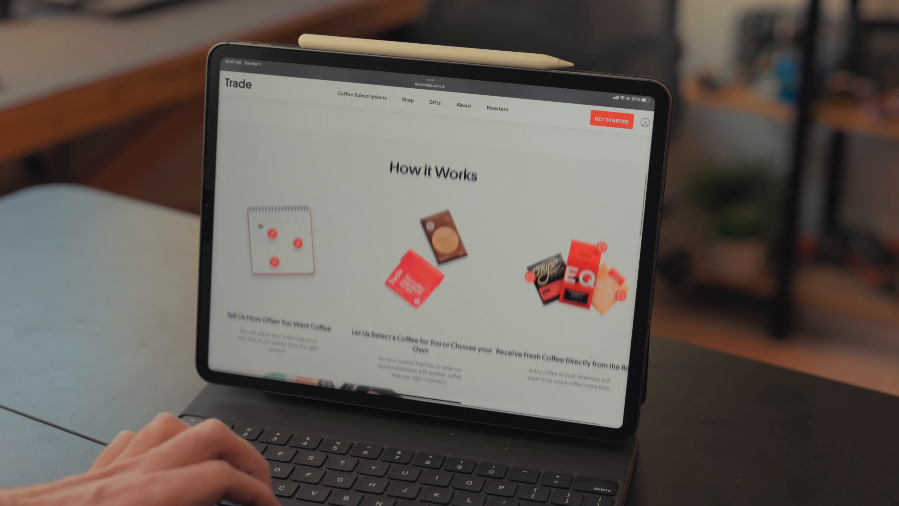
scroll("down", 3)
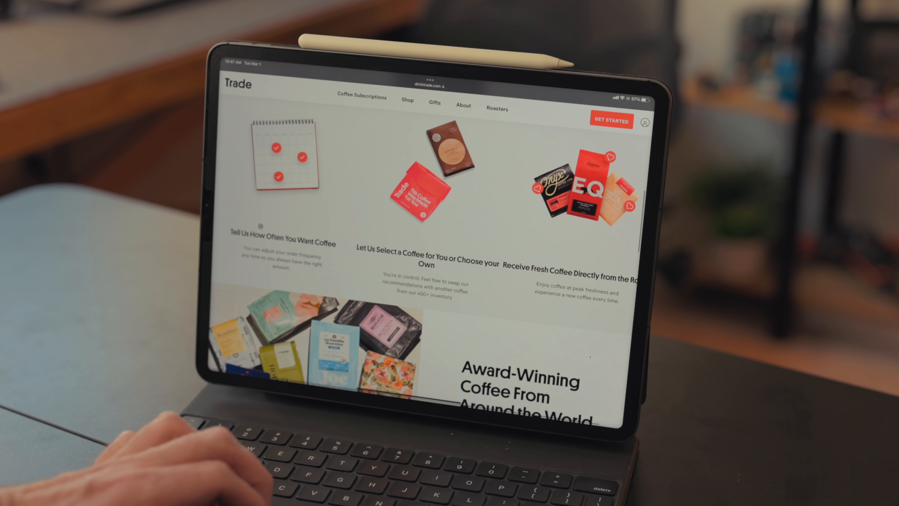
scroll("down", 3)
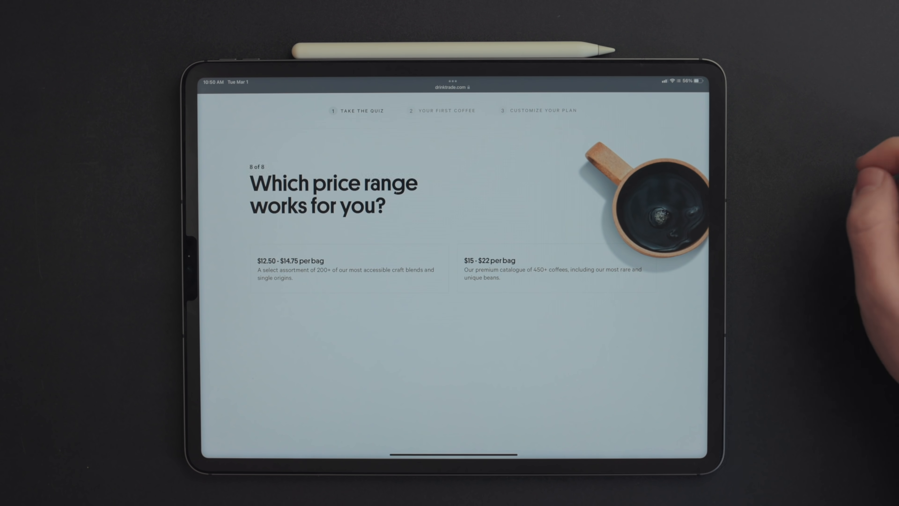
Step: Choose a price-range answer on the final question of the Trade coffee quiz
left_click(348, 264)
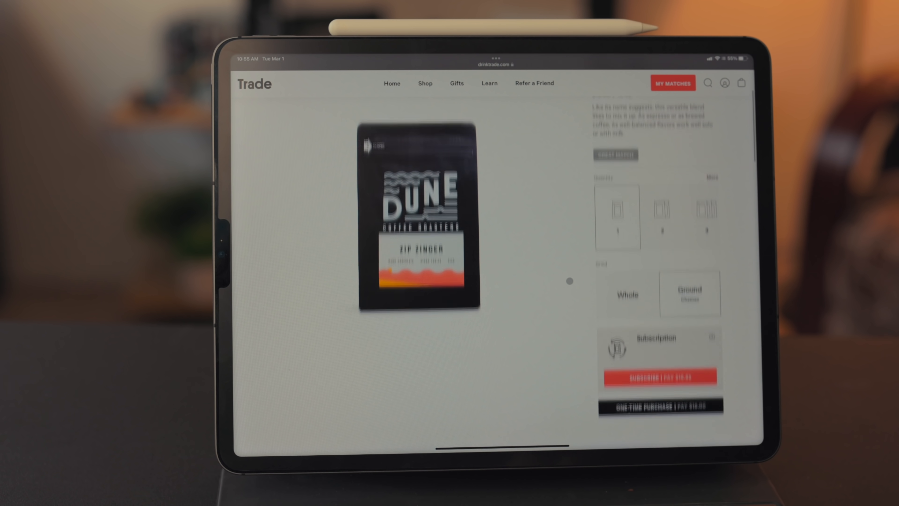
Step: Scroll through the Dune Zip Zinger purchase options for quantity, grind and subscription
scroll("down", 3)
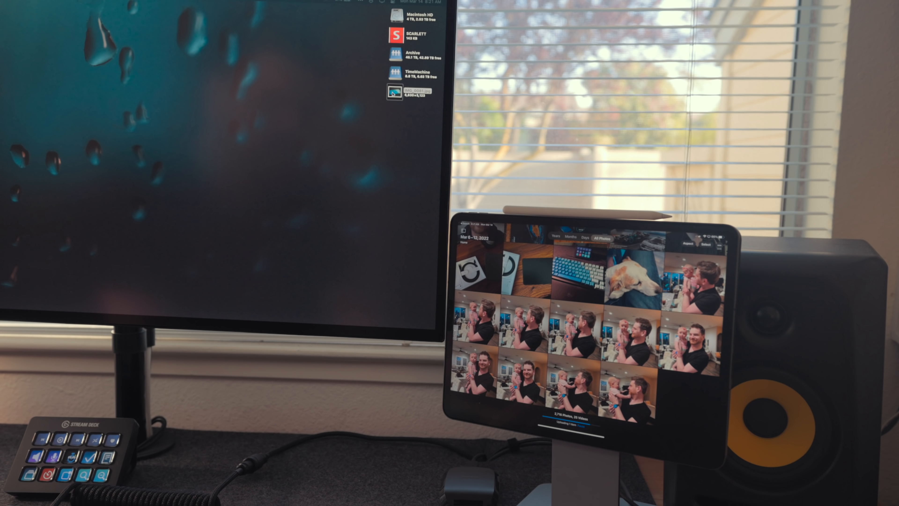
Step: Drag photo IMG_0081.jpg from the iPad's Photos library onto the Mac desktop
left_click_drag(393, 93, 338, 230)
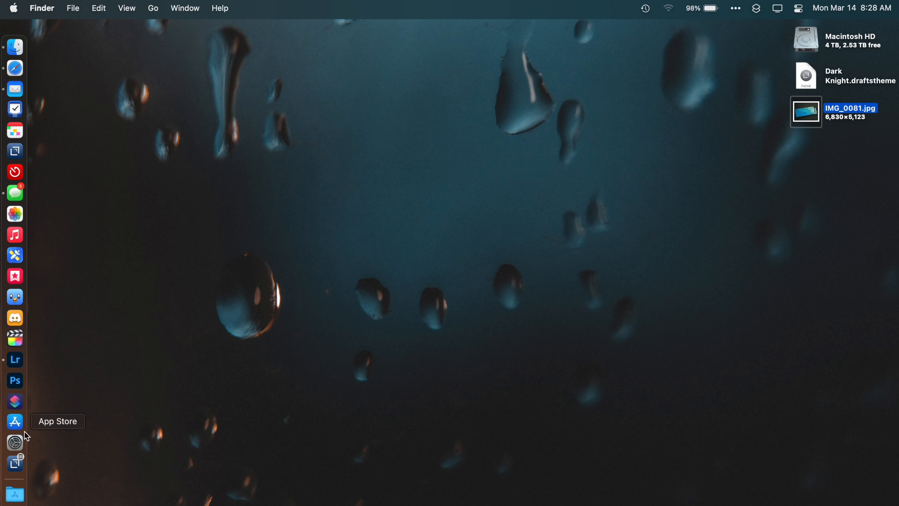
Step: Reopen Displays from the Dock's System Preferences and start Add Display for the iPad
left_click(14, 442)
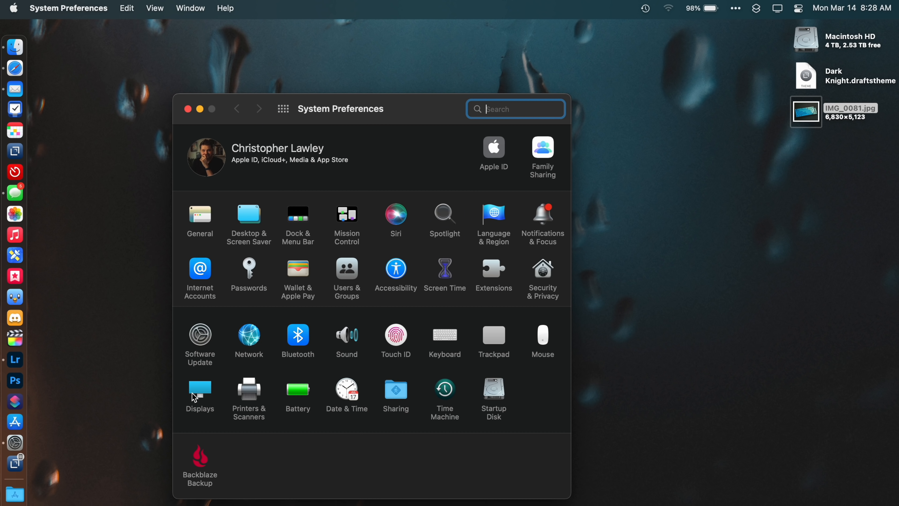
left_click(199, 388)
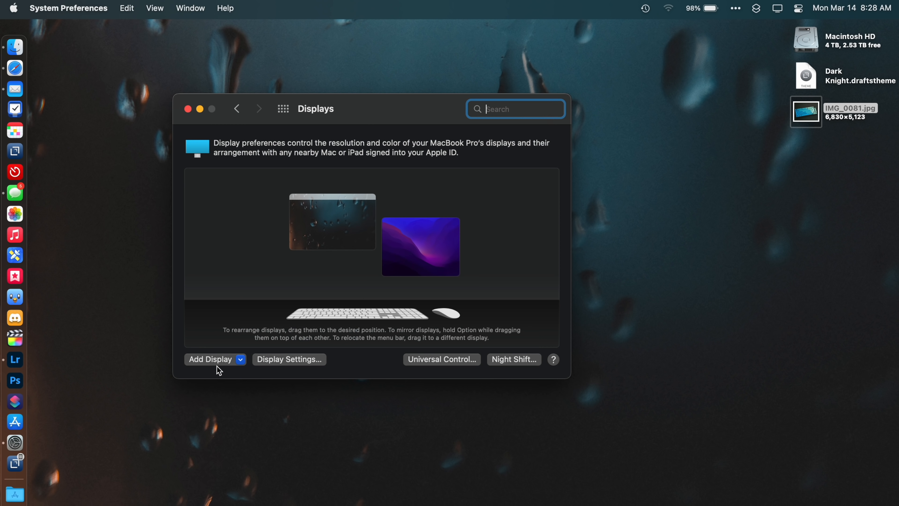
left_click(240, 360)
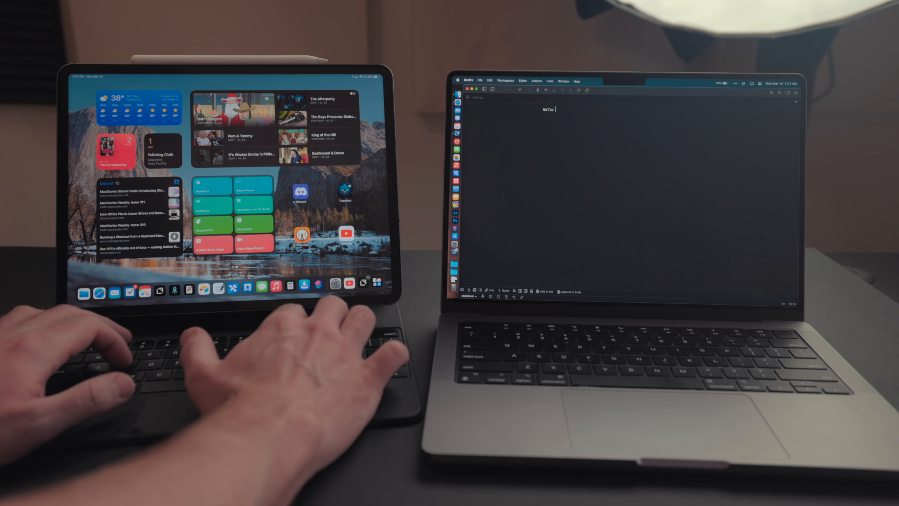
Step: Extend the Mac's Drafts note to "Hello world how are you?" from the iPad's Magic Keyboard
type("world he")
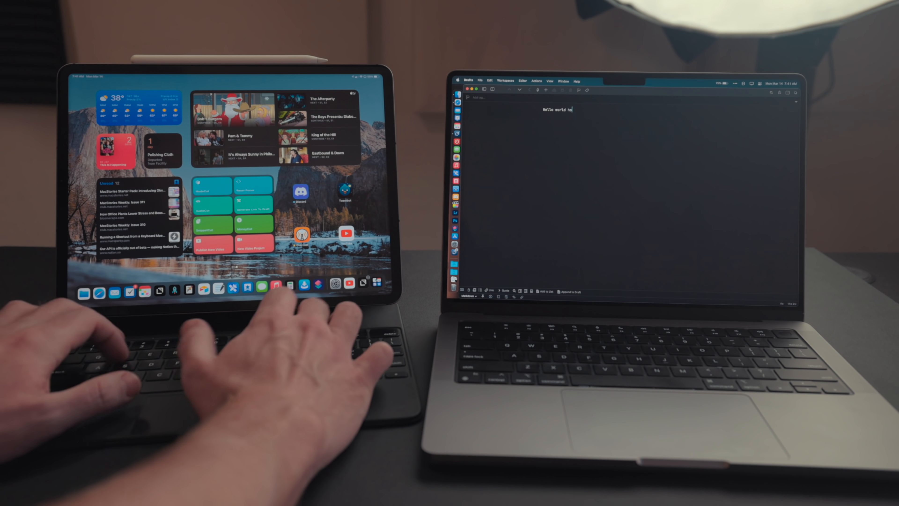
type("ow are you?")
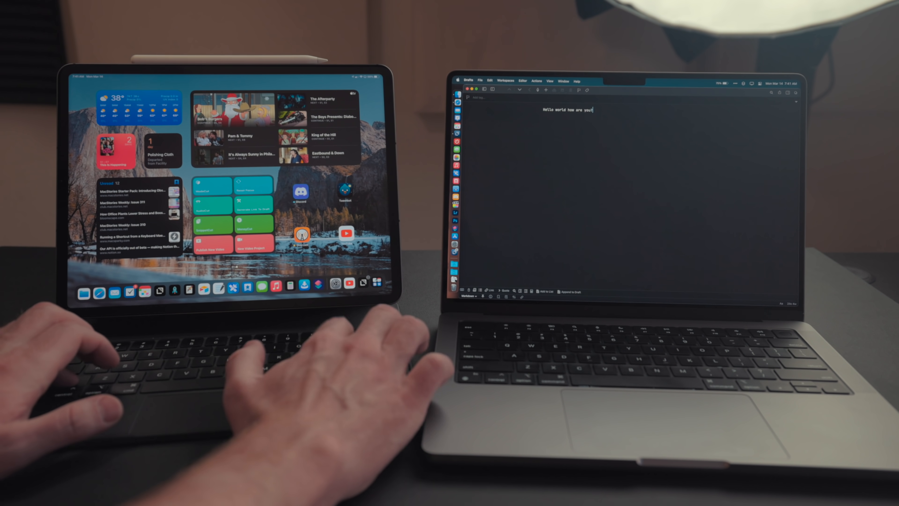